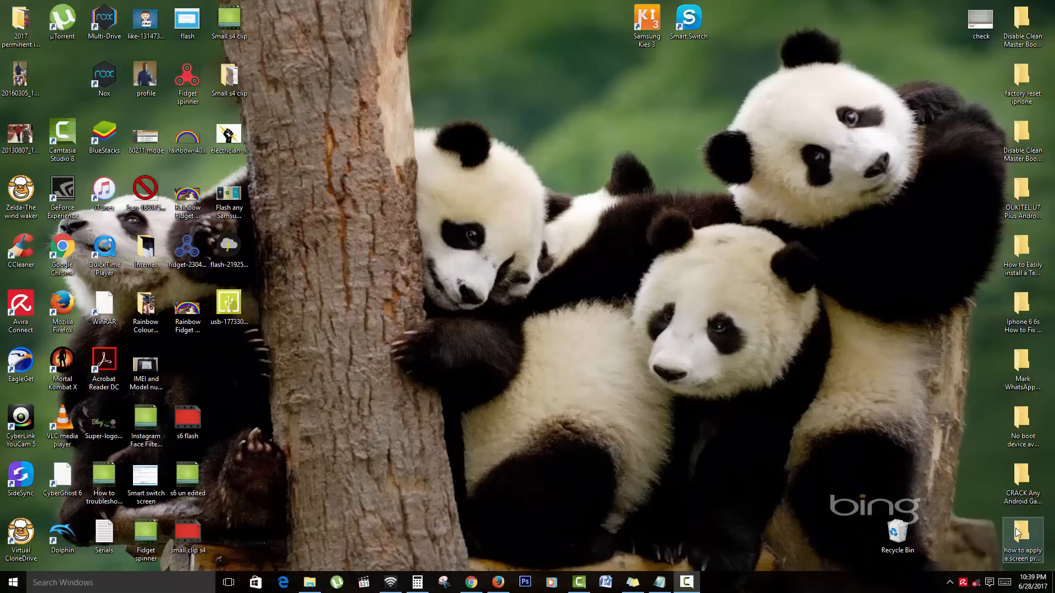
mouse_move(845, 294)
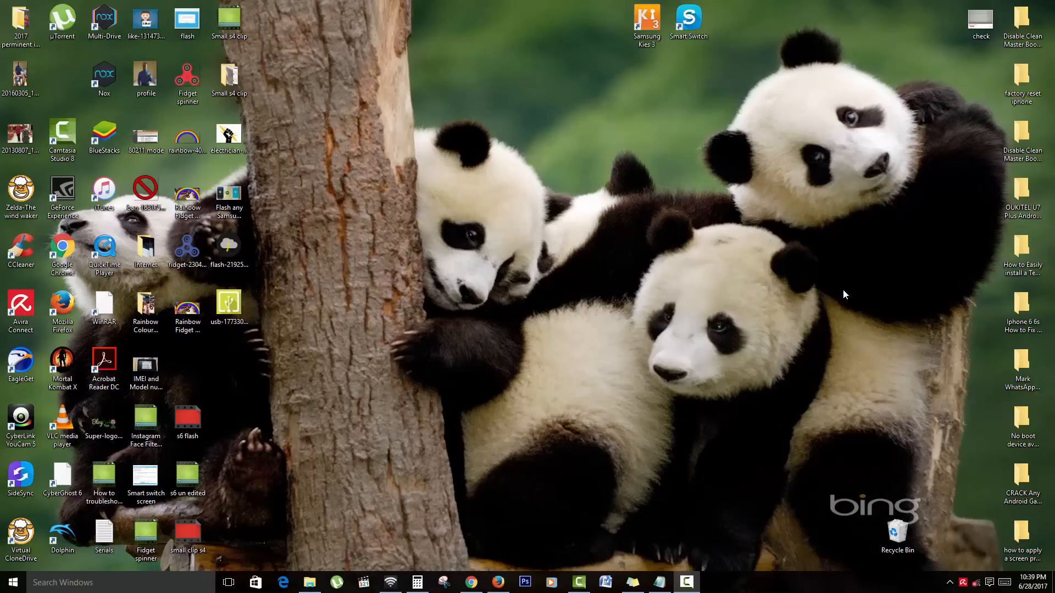
mouse_move(698, 57)
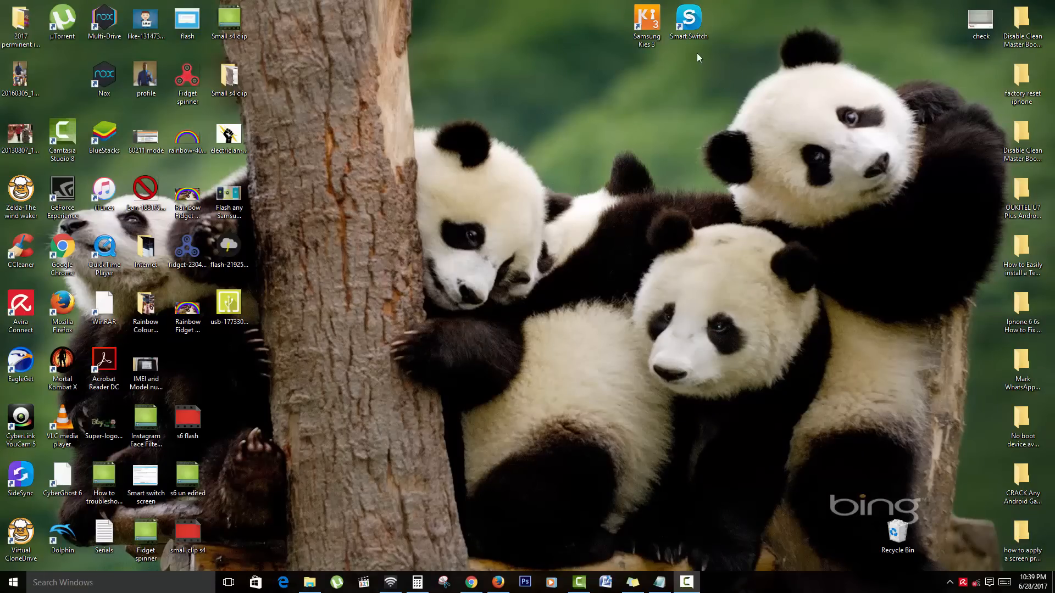
Close the Galaxy S6 phone storage window and launch Samsung Smart Switch from the desktop icon.
click(688, 19)
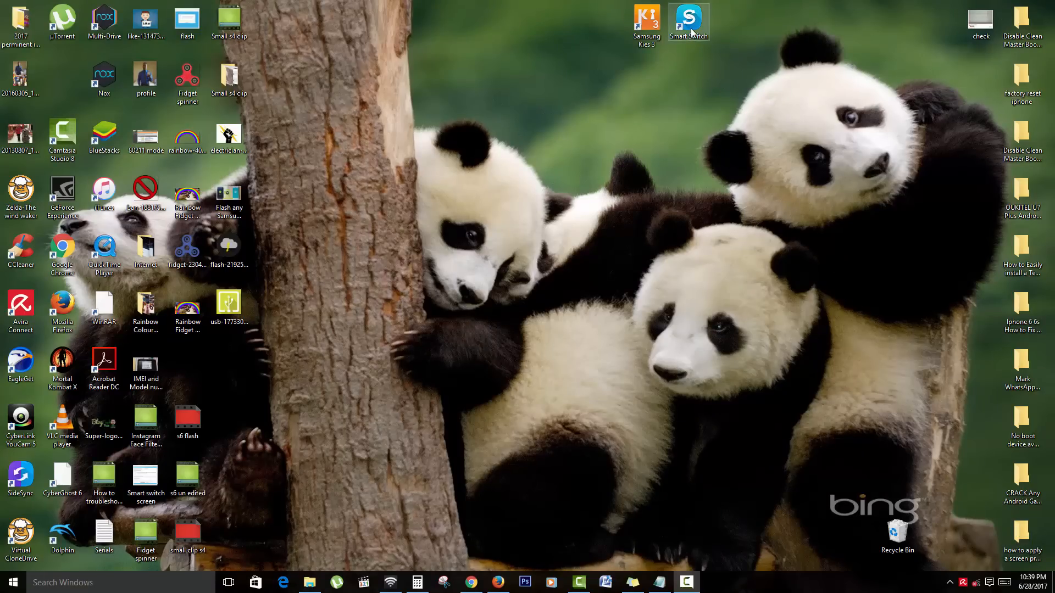
mouse_move(692, 38)
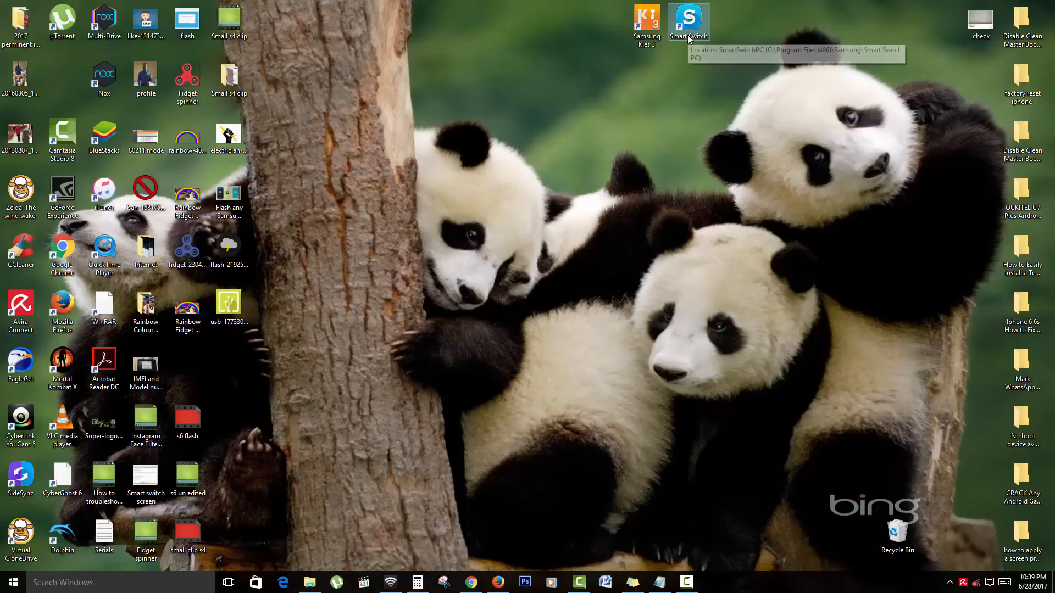
mouse_move(688, 32)
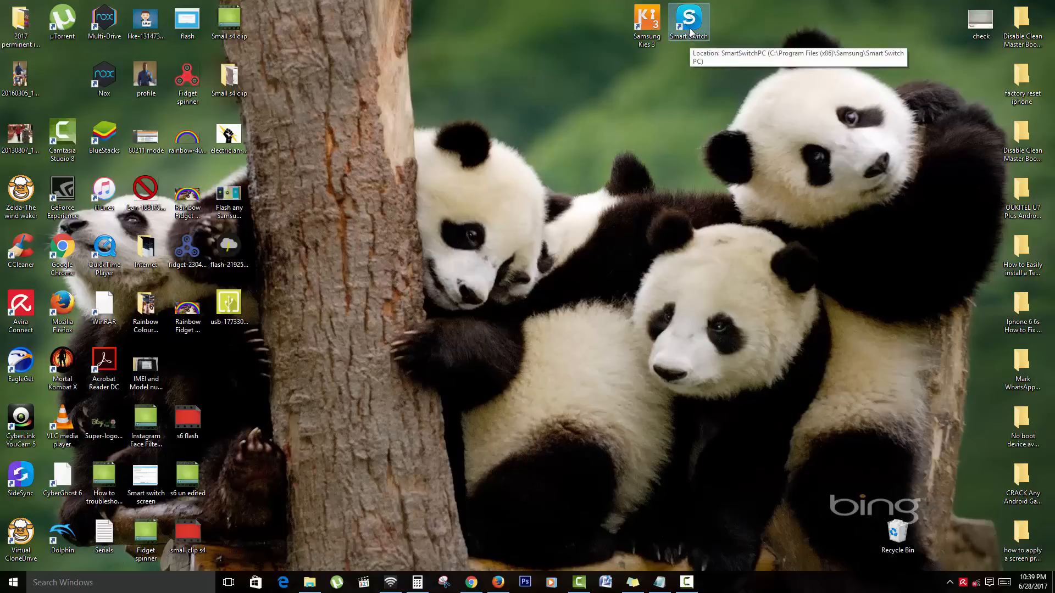
mouse_move(692, 34)
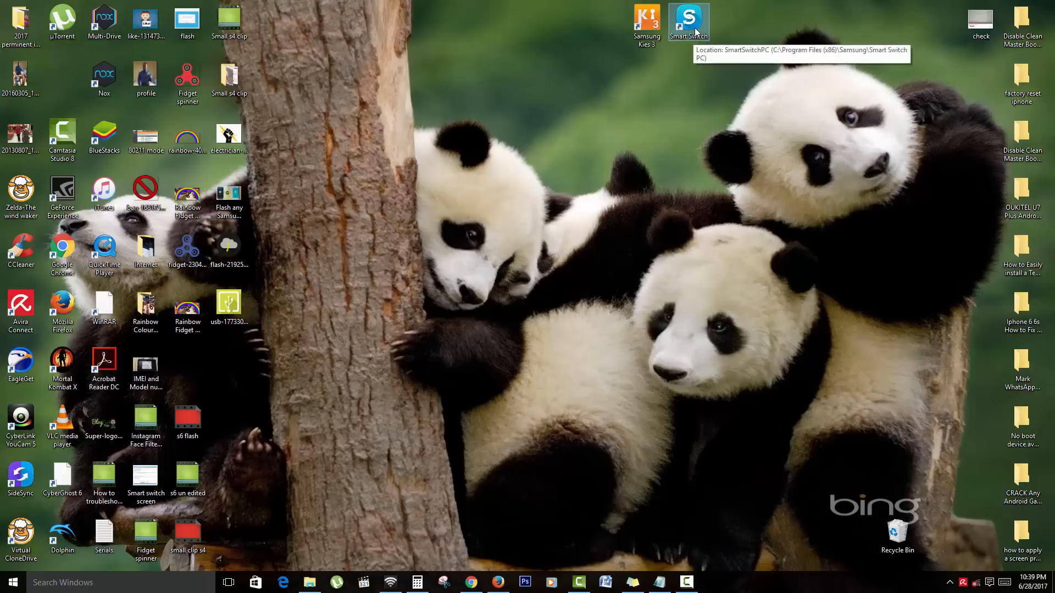
click(645, 22)
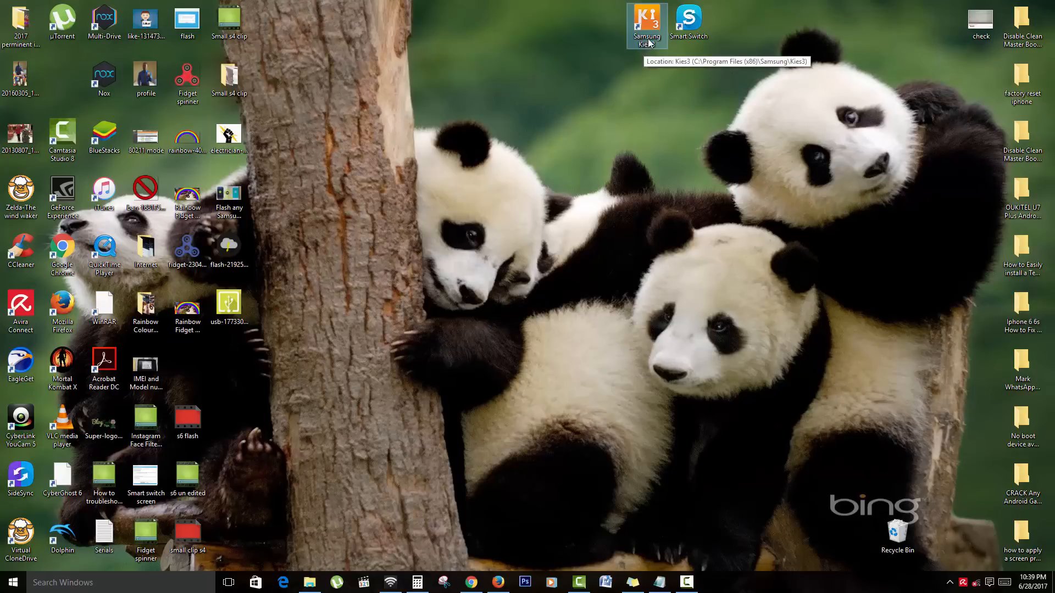
mouse_move(675, 47)
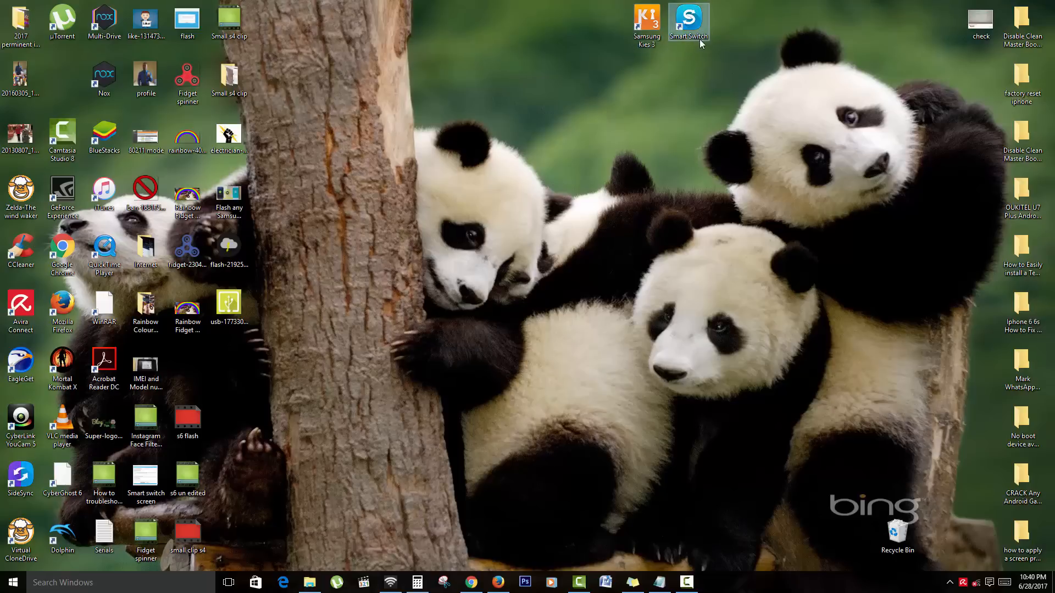
mouse_move(699, 44)
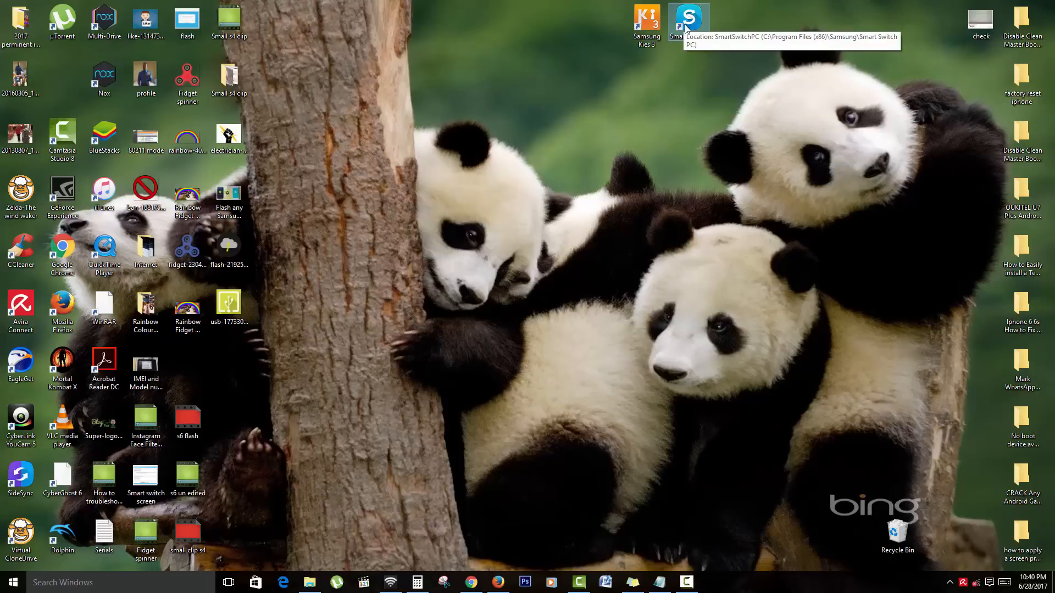
mouse_move(521, 40)
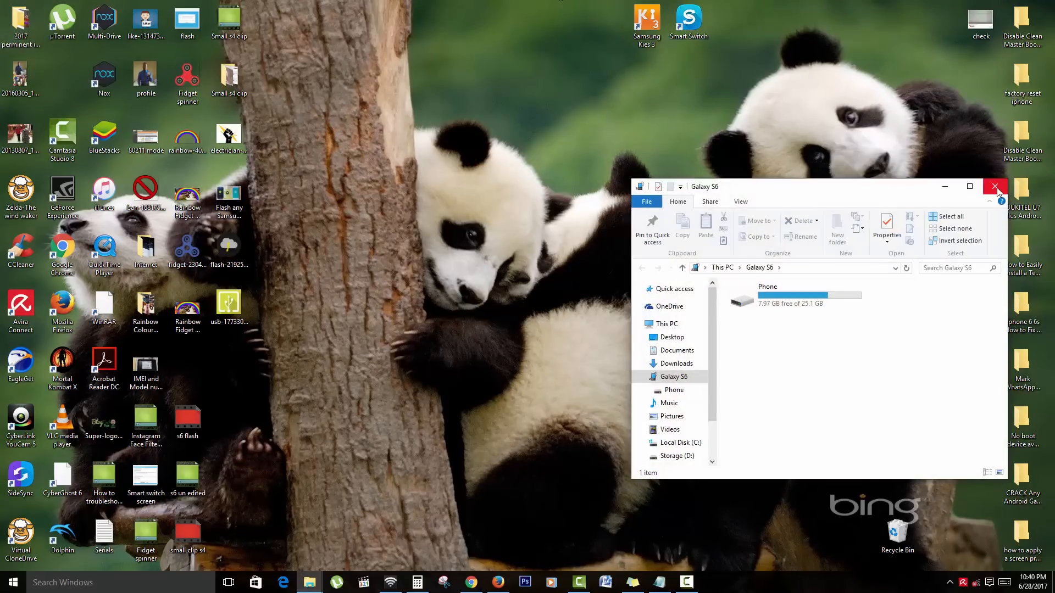
click(995, 185)
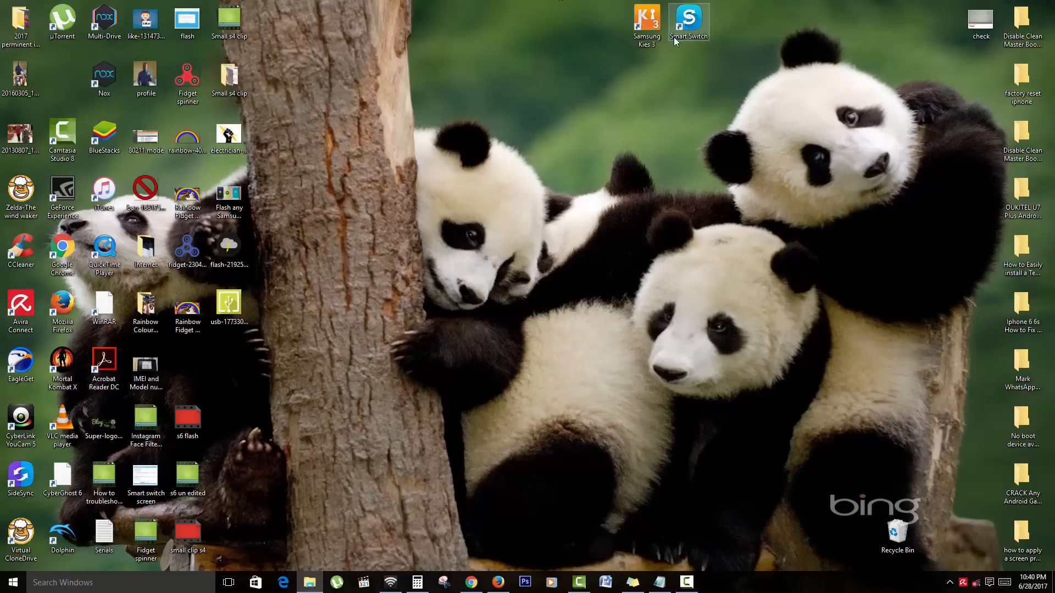
mouse_move(695, 37)
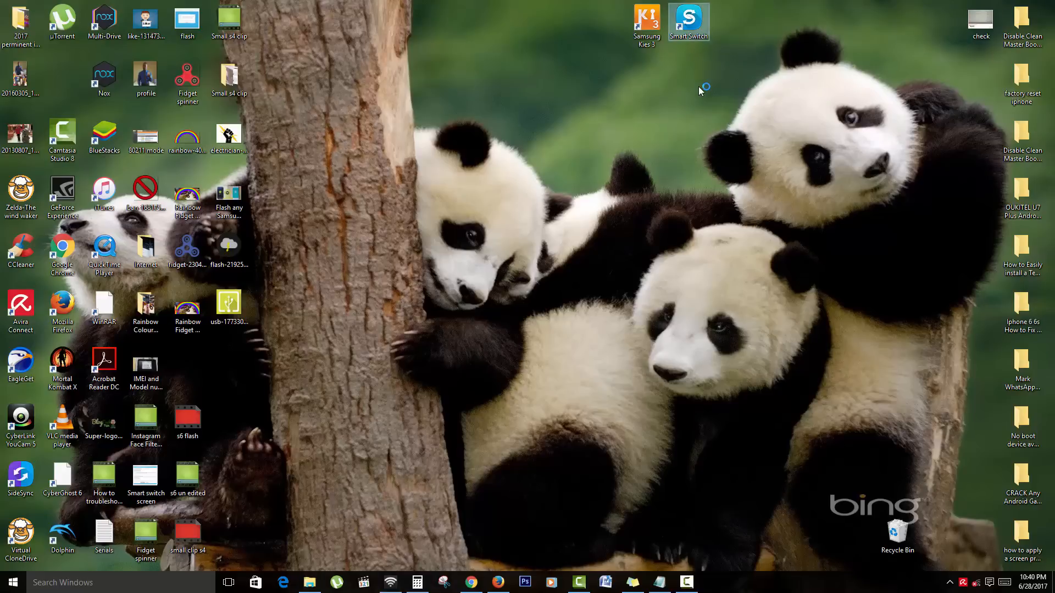
double_click(688, 18)
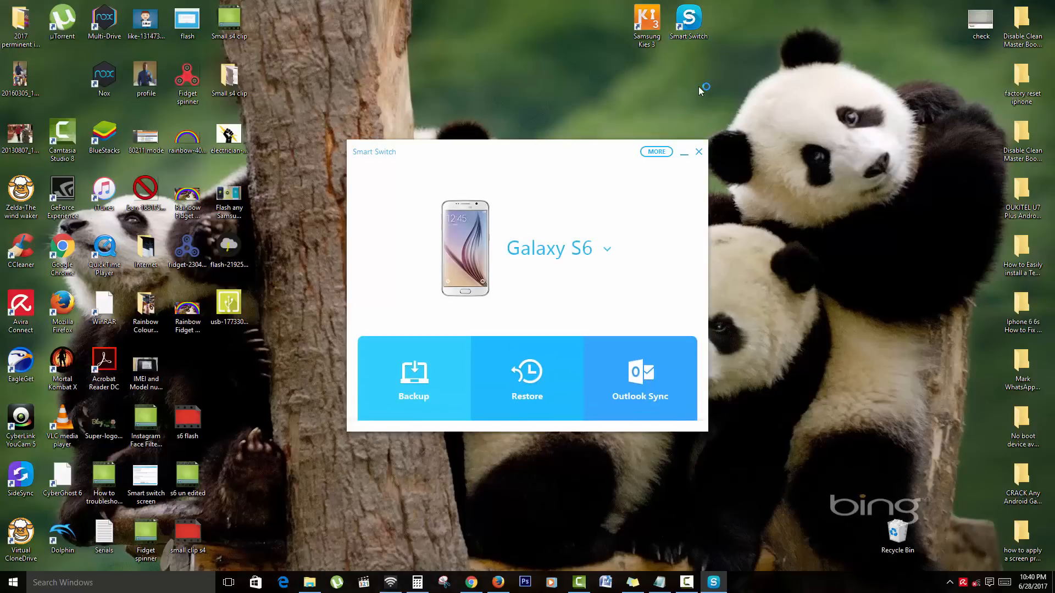
mouse_move(545, 270)
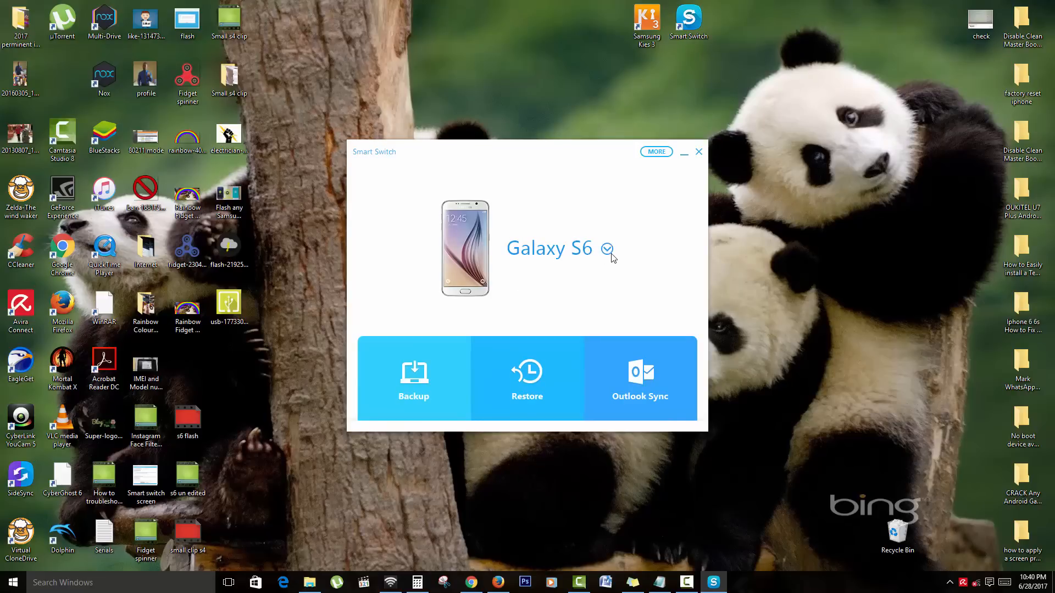
Reveal the connected Galaxy S6's model SM-G920T, Android 5.1.1 and 17.16 of 25.14 GB memory usage.
click(606, 249)
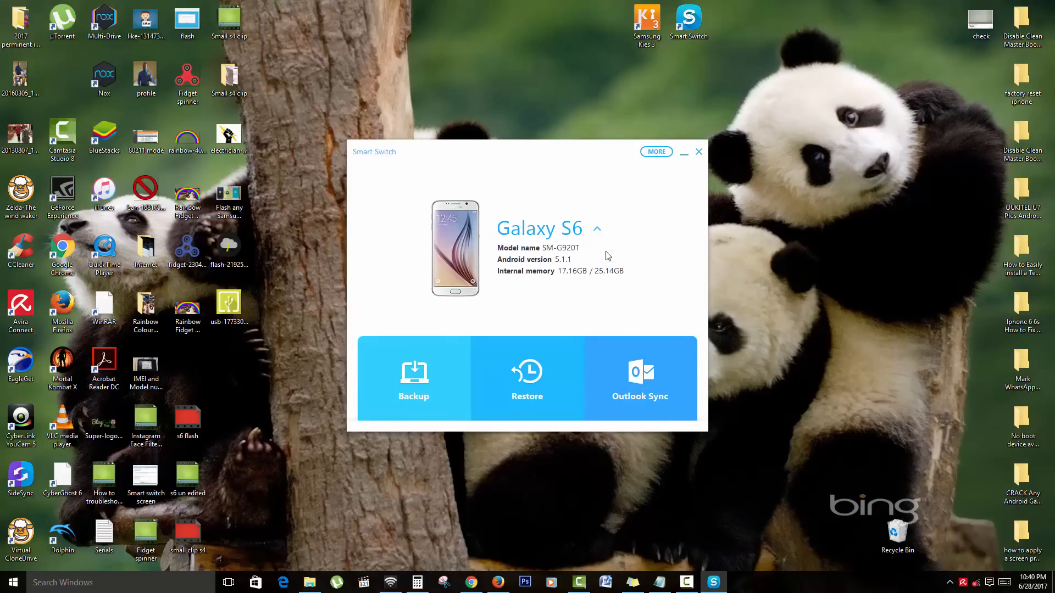
mouse_move(561, 257)
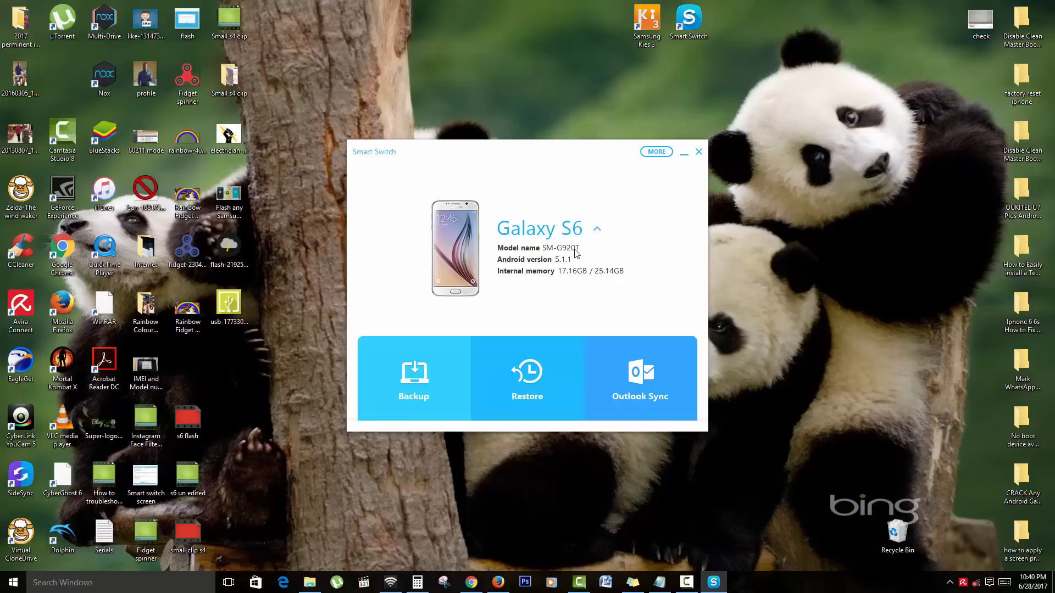
mouse_move(555, 271)
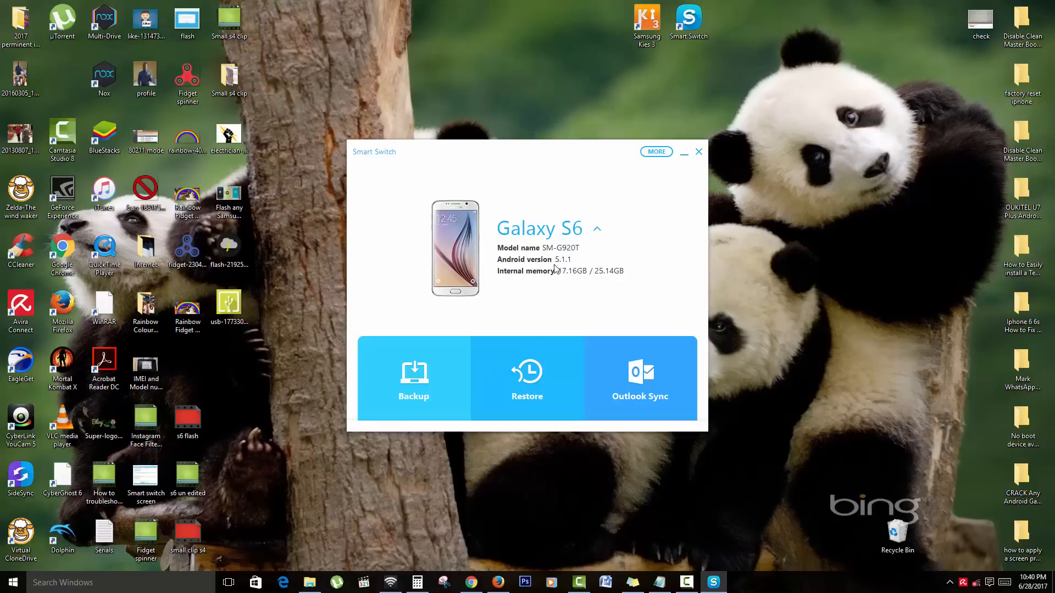
mouse_move(561, 275)
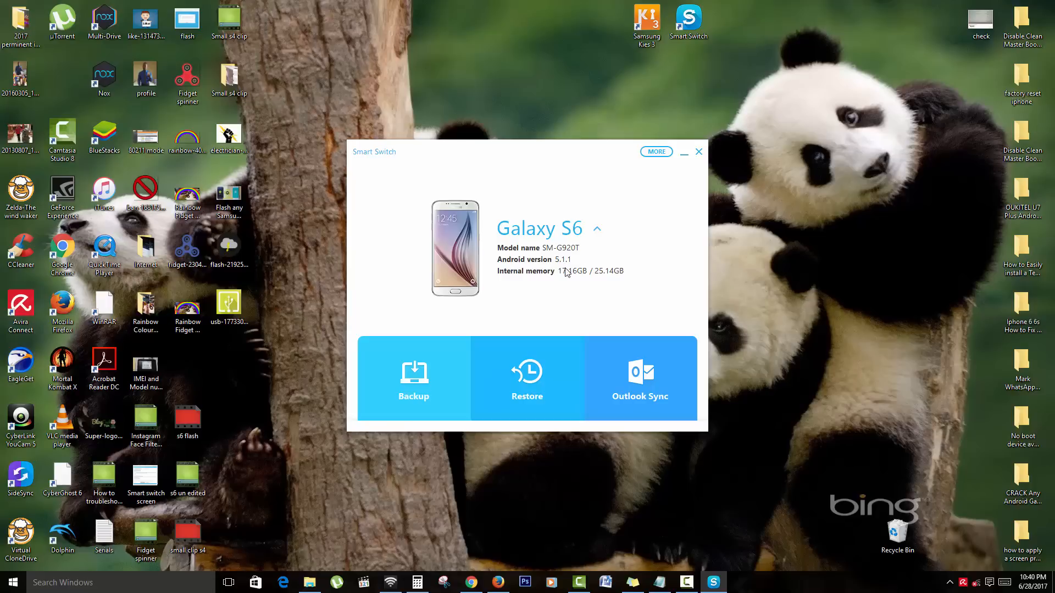
mouse_move(393, 175)
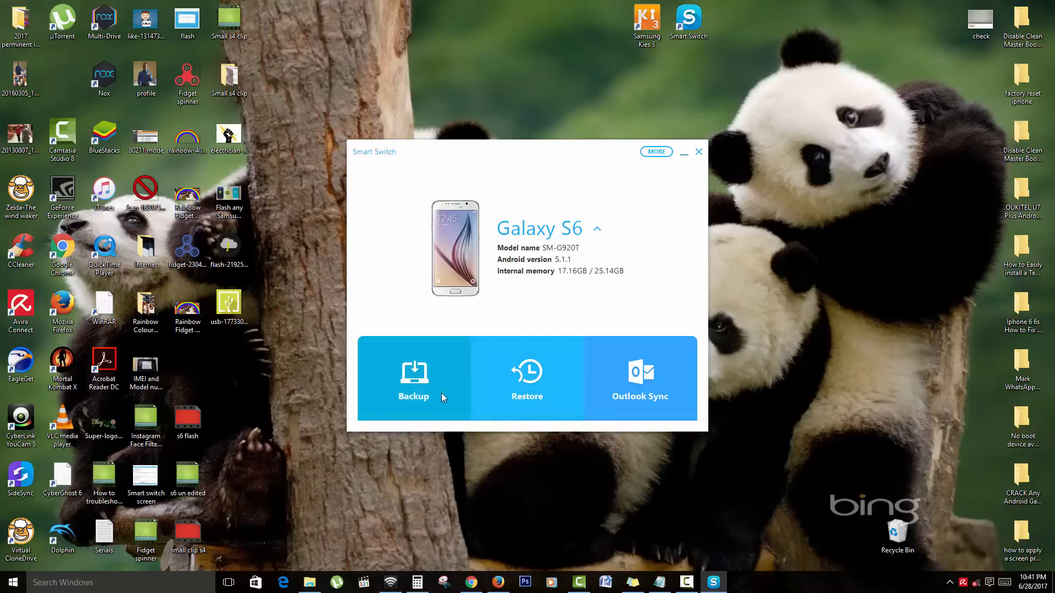
mouse_move(666, 176)
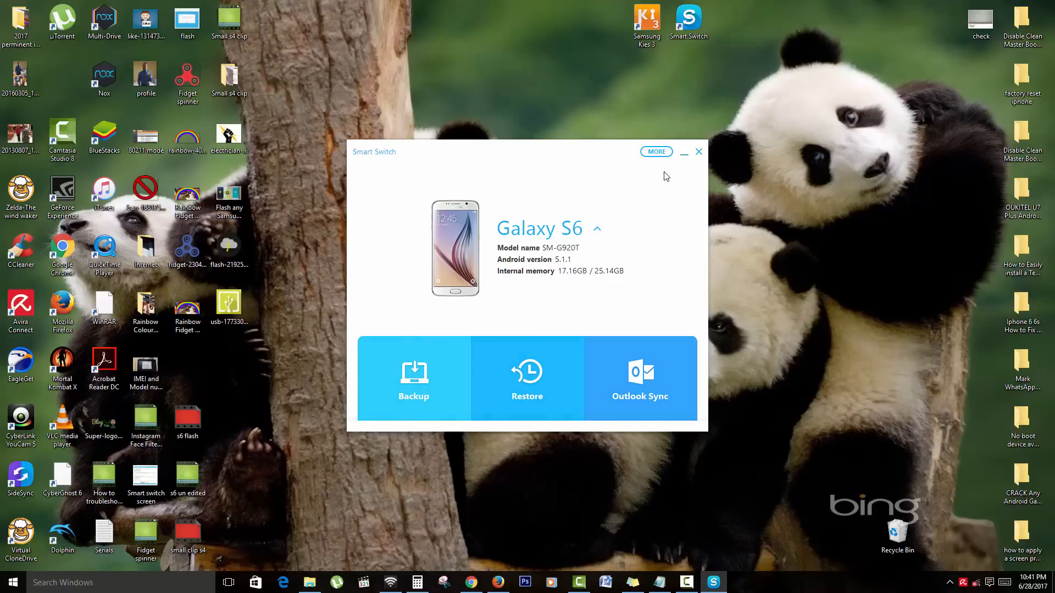
Show the More menu with emergency recovery, driver reinstall, preferences, help and information options.
click(656, 152)
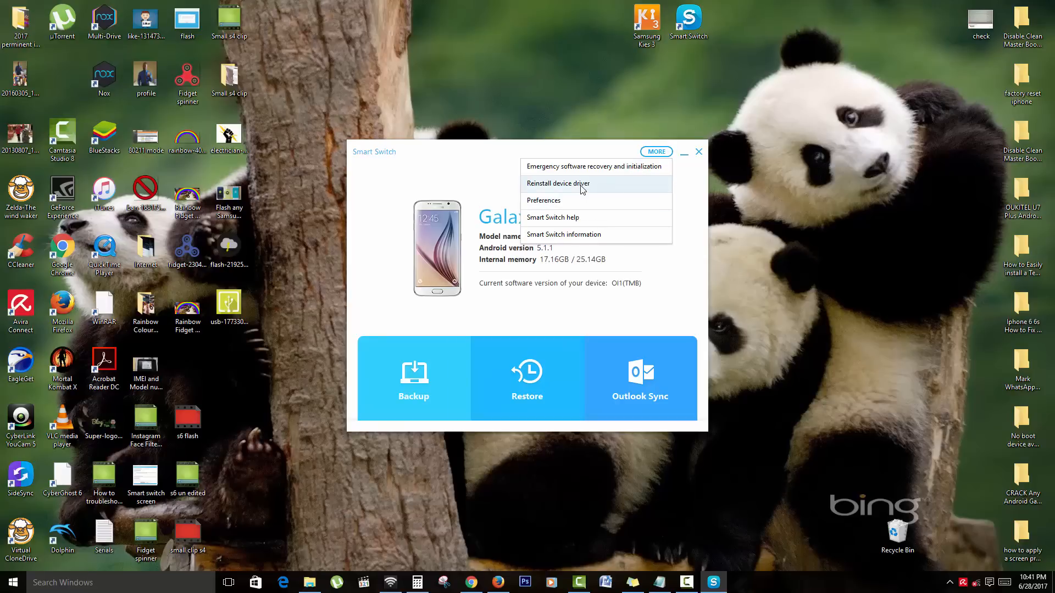
mouse_move(560, 240)
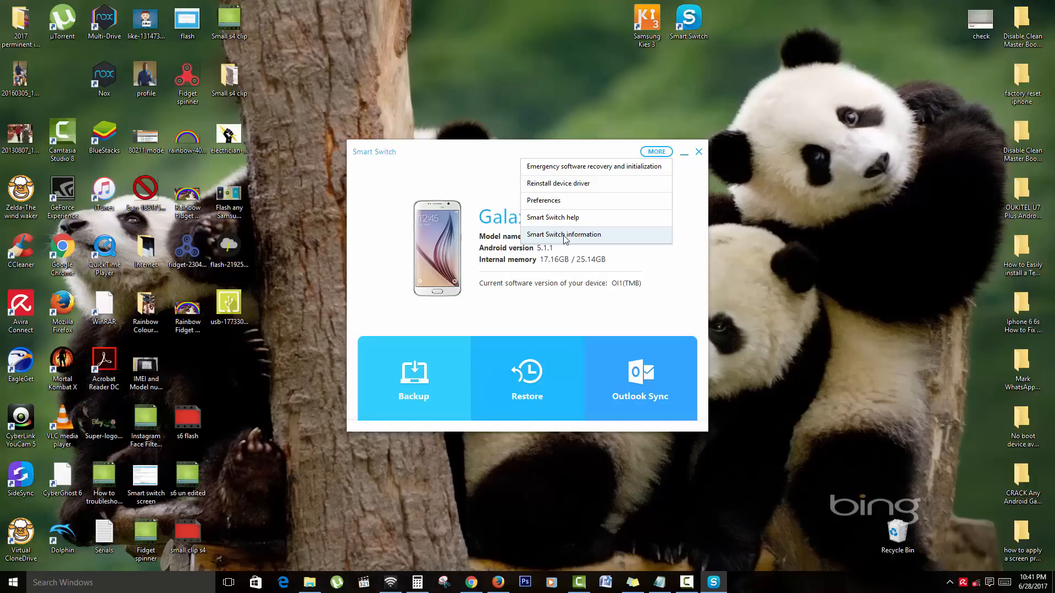
mouse_move(564, 200)
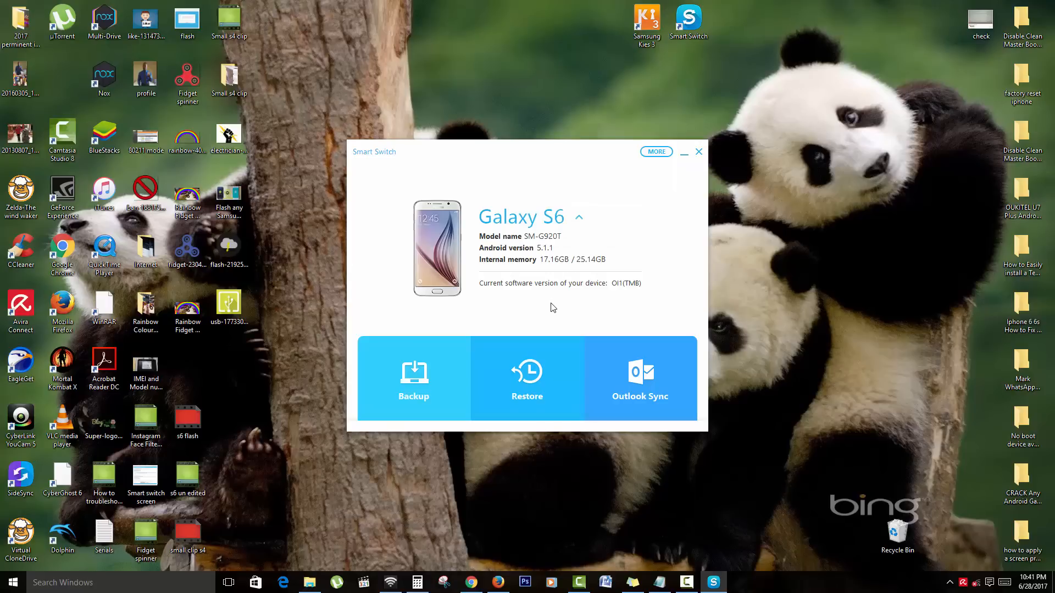
mouse_move(884, 526)
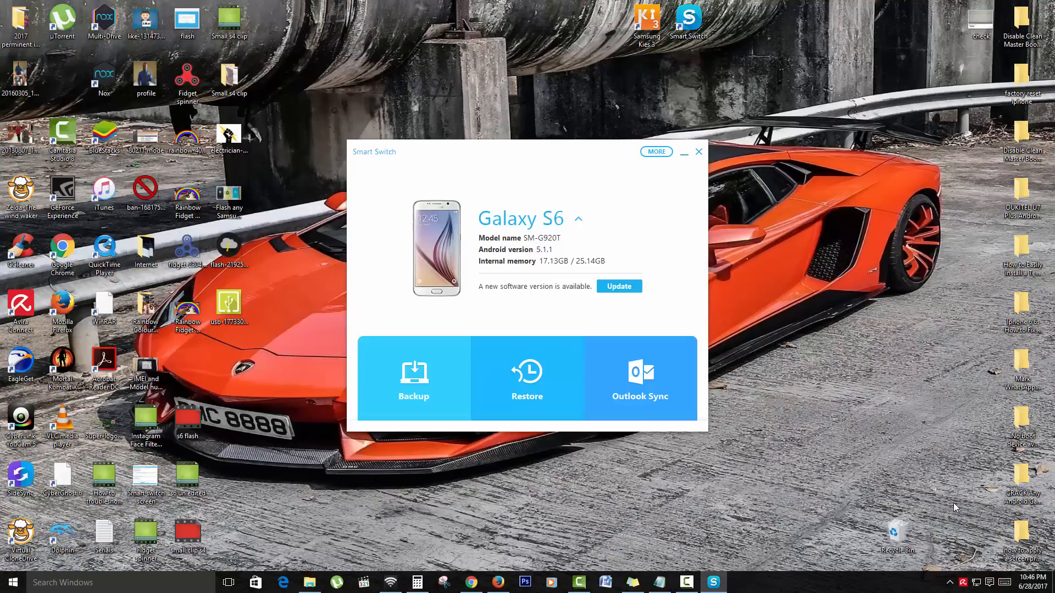
mouse_move(868, 339)
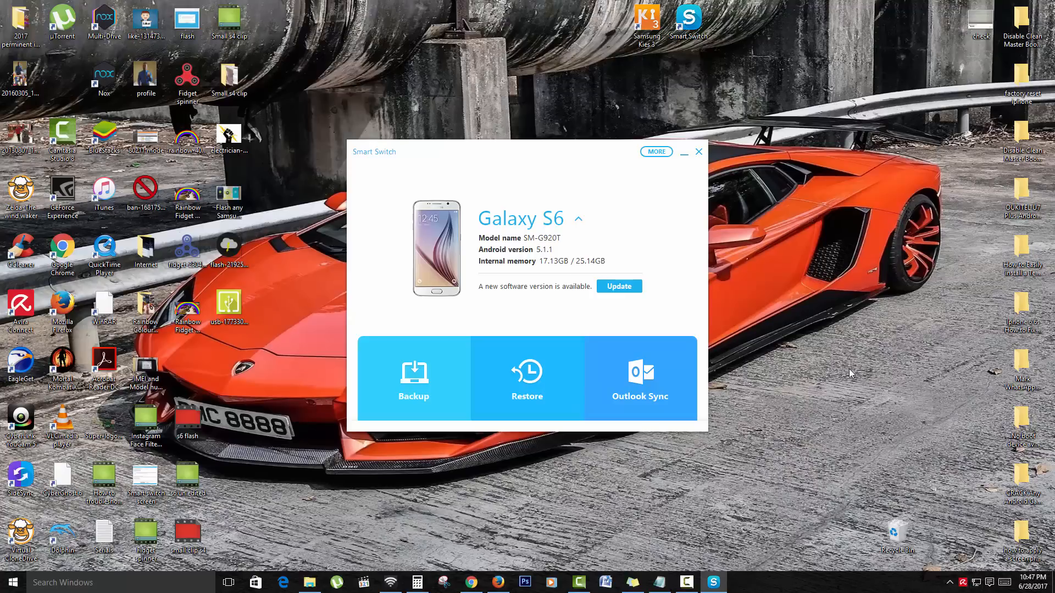
mouse_move(774, 218)
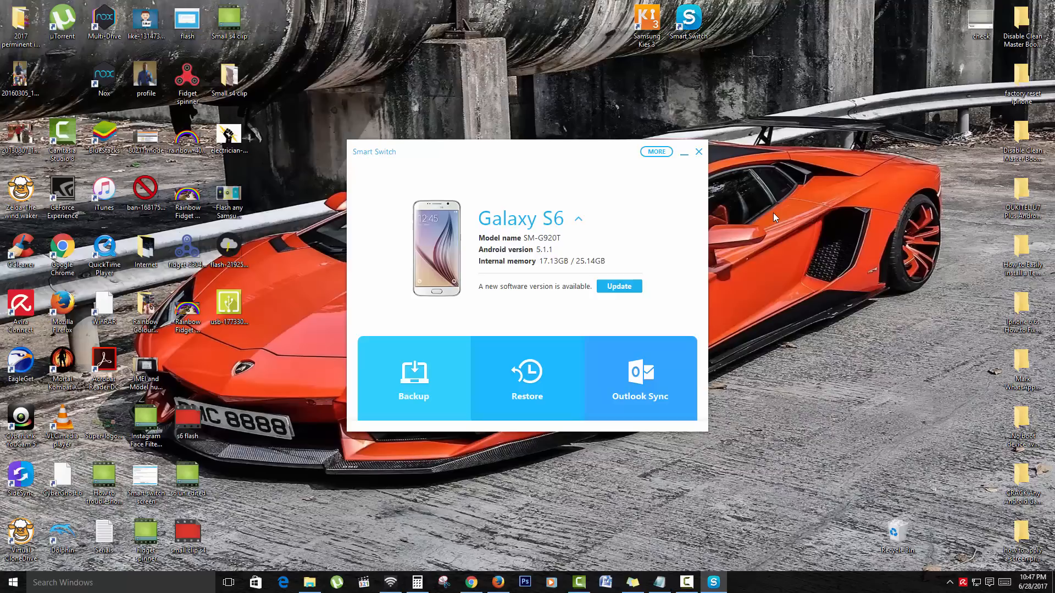
mouse_move(584, 253)
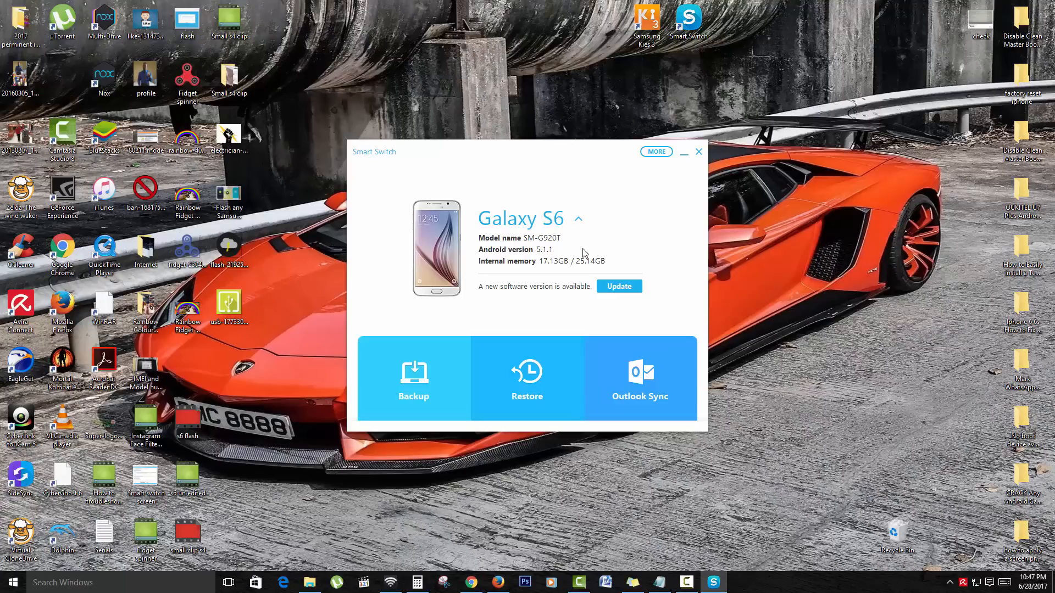
mouse_move(489, 292)
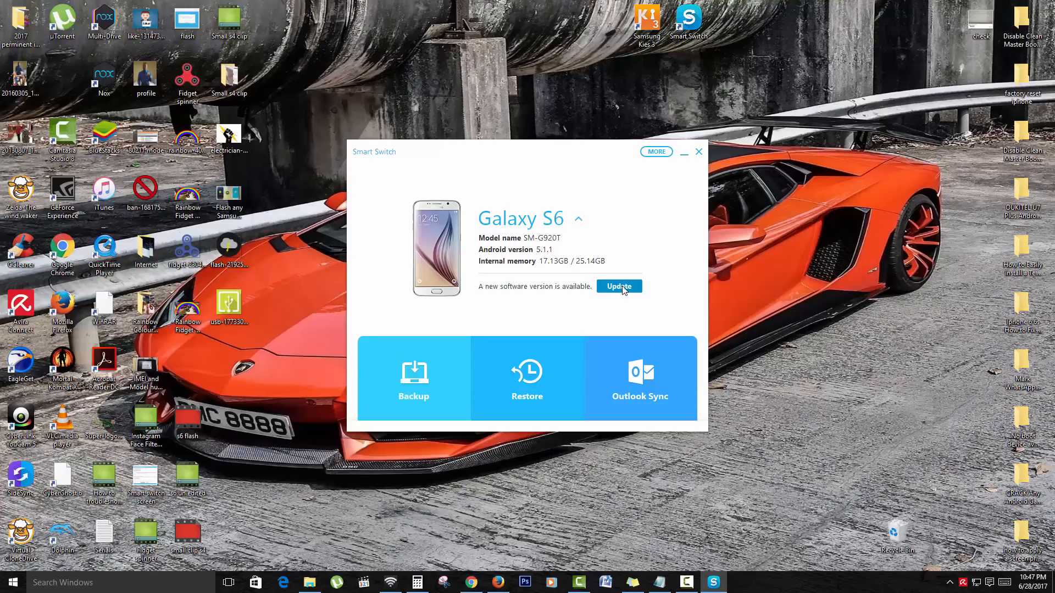
mouse_move(621, 286)
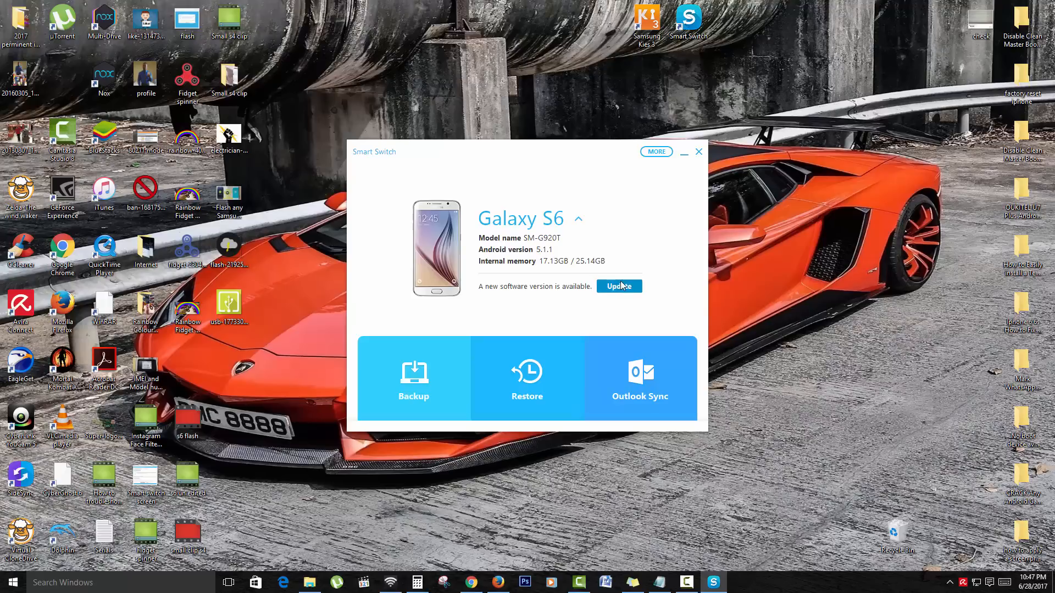
mouse_move(599, 222)
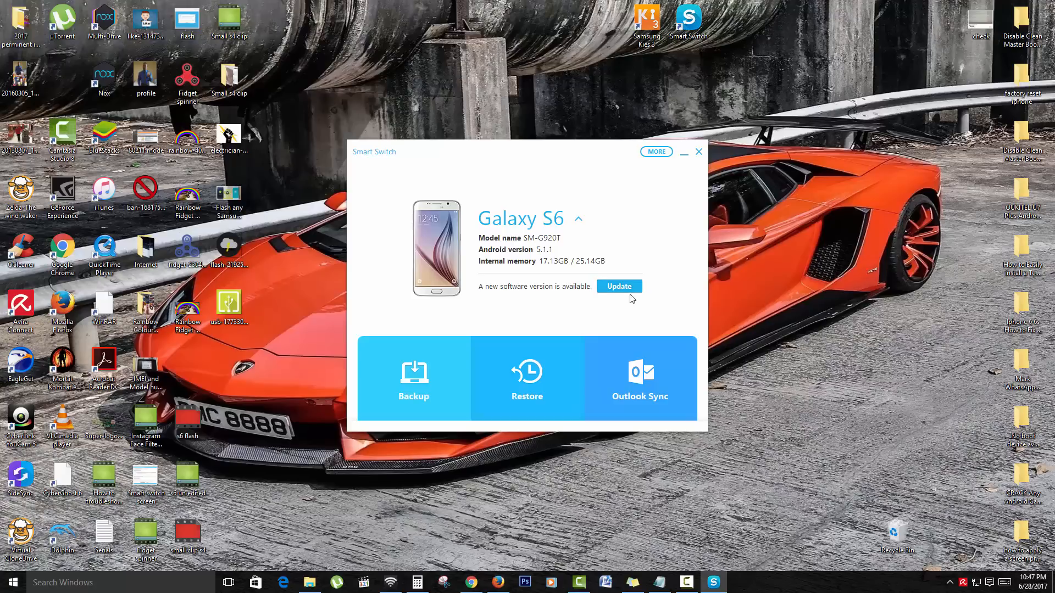
mouse_move(664, 301)
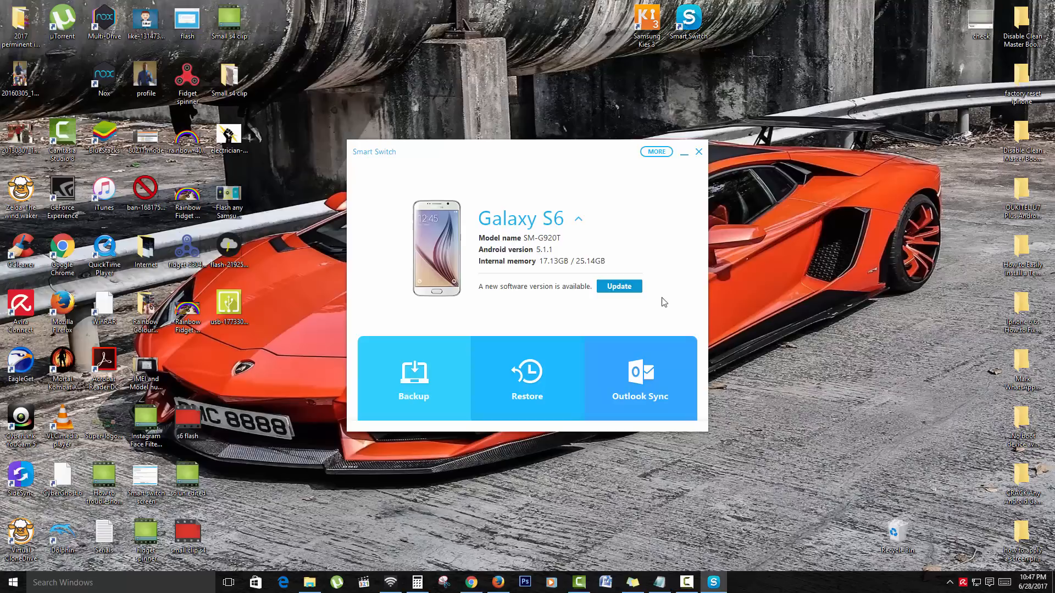
mouse_move(606, 295)
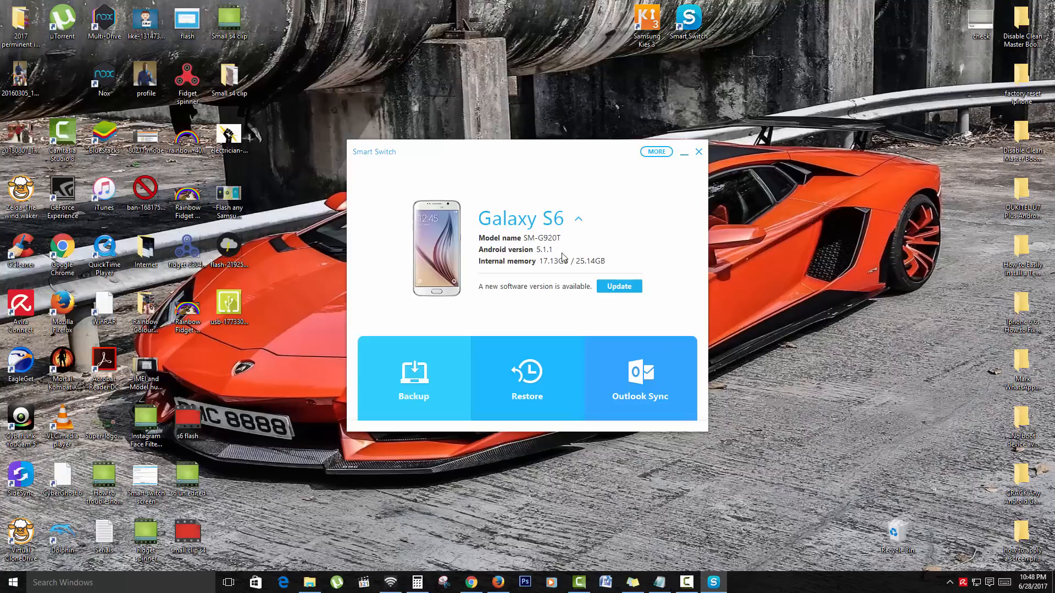
mouse_move(558, 276)
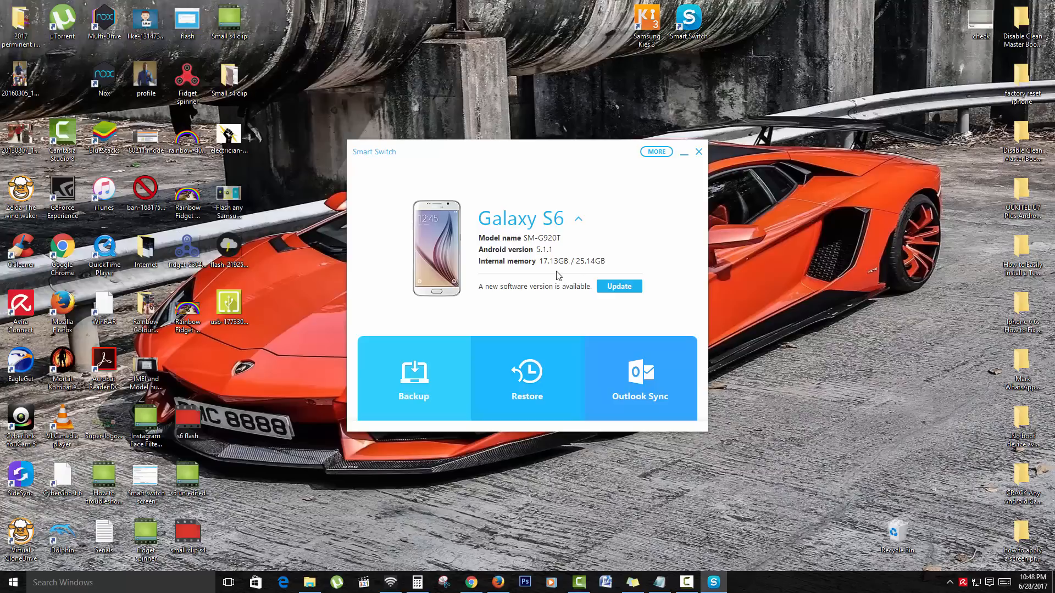
mouse_move(591, 288)
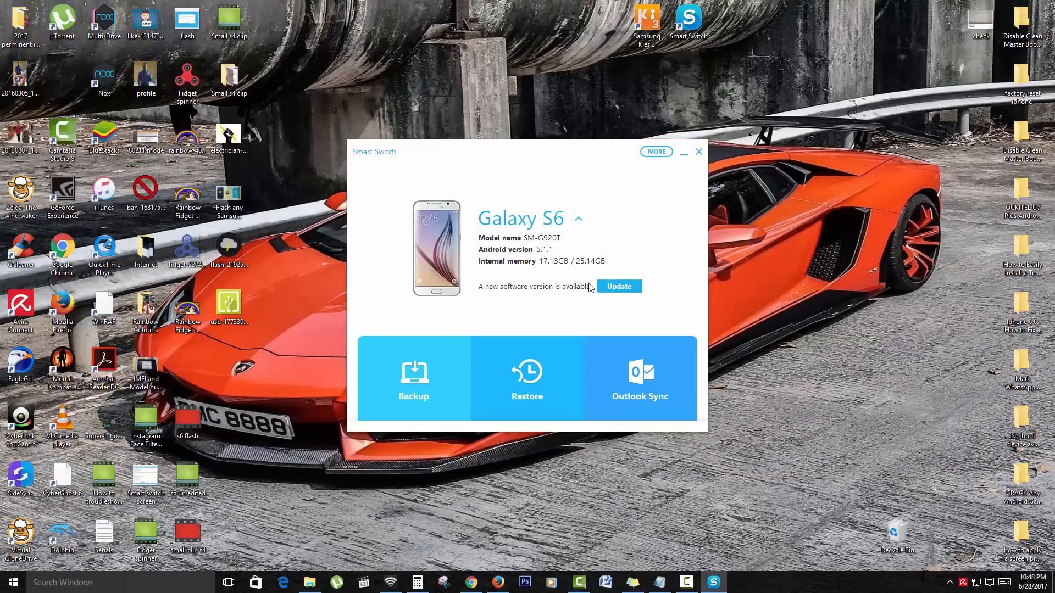
mouse_move(608, 290)
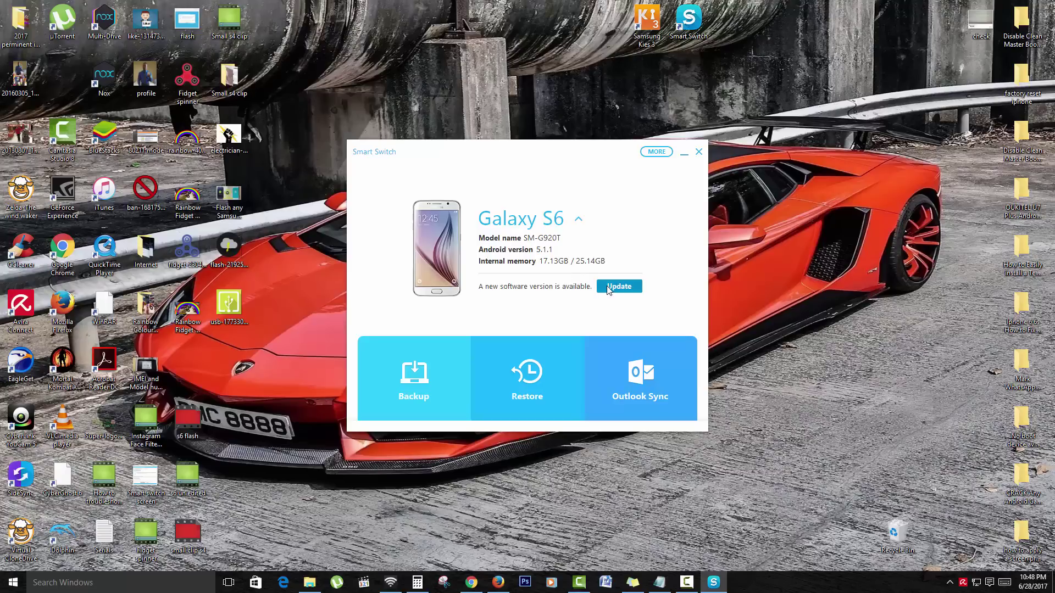